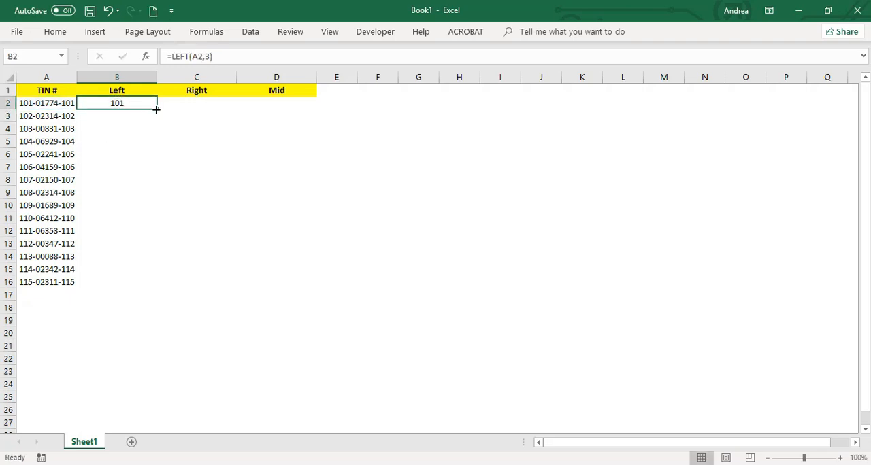
Begin a MID formula on the first TIN, =MID(A2,.
text(=mid(A2,)
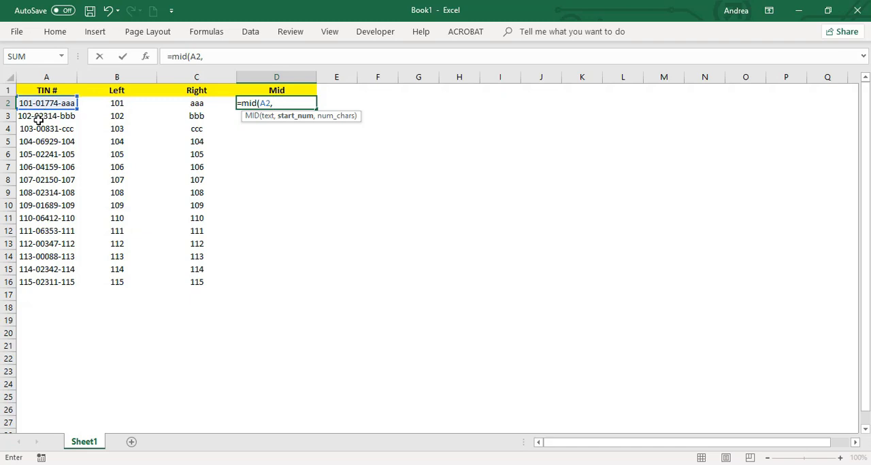
Complete =MID(A2,5,5) so D2 returns the middle digits 01774.
text(5,)
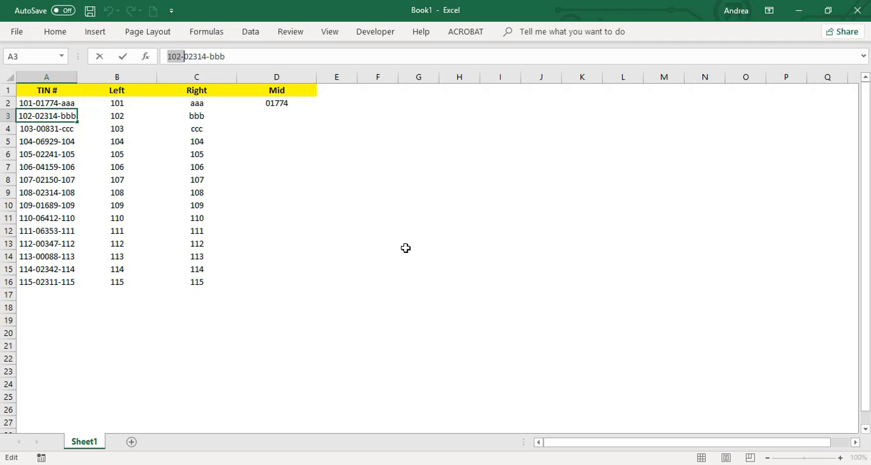
Start =MID( for the next TIN, then move to the Table Exercise sheet.
text(=mid()
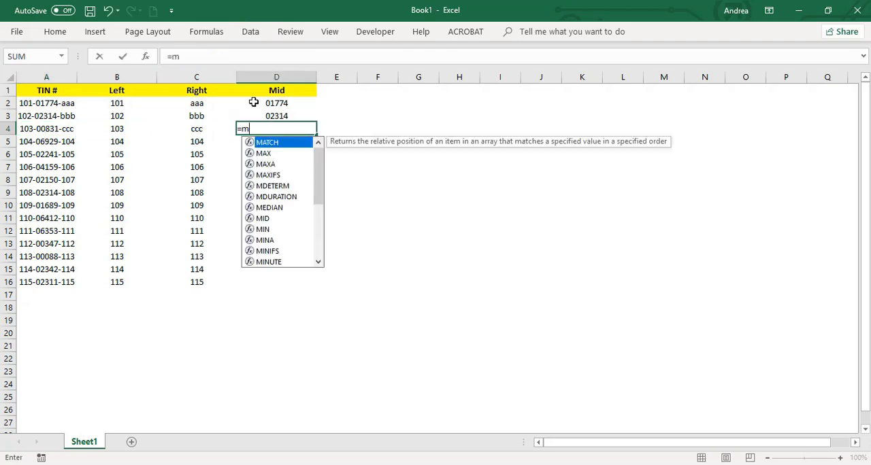
click(177, 441)
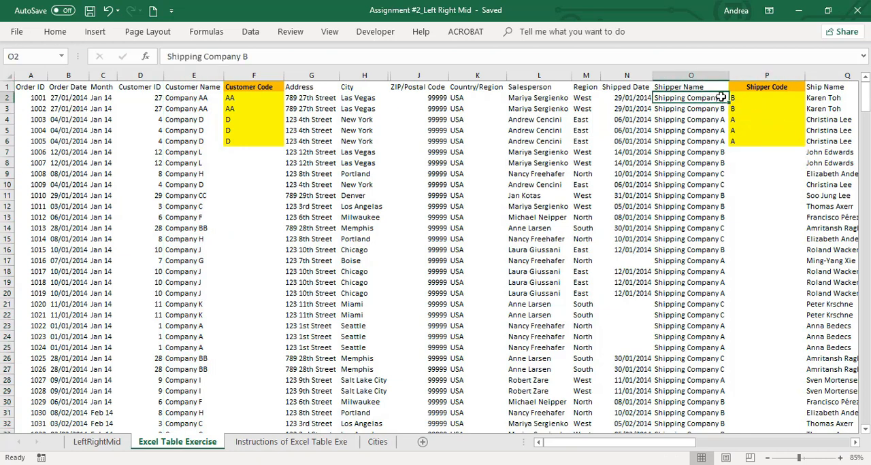
Switch to the 'Instructions of Excel Table Exercise' sheet.
click(292, 441)
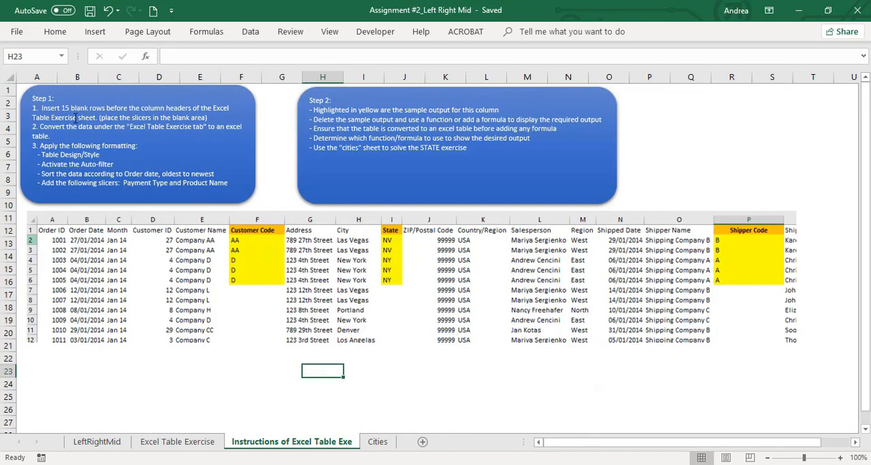